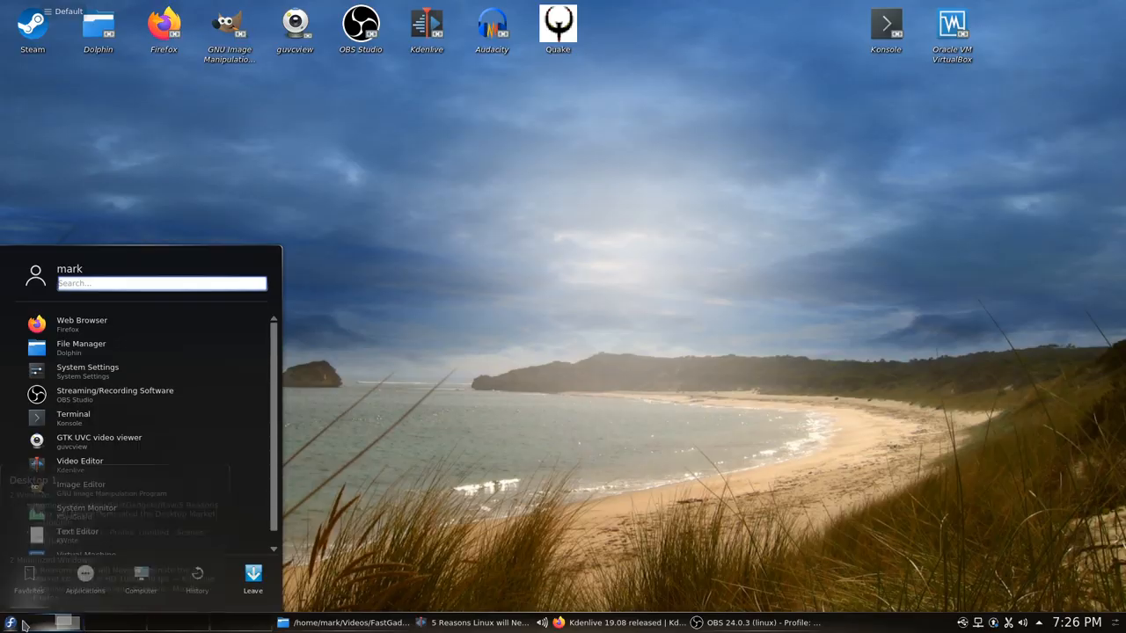
Launch LibreOffice Calc via a 'libre' launcher search and open recent '4K Render Wars!.ods'.
text(libre)
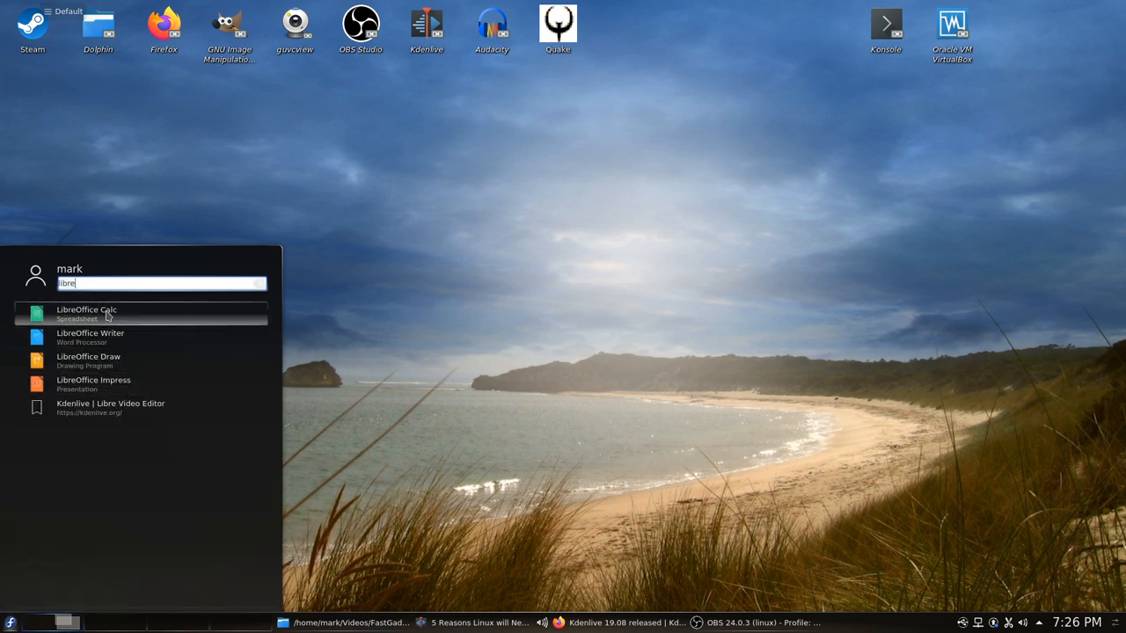
click(87, 313)
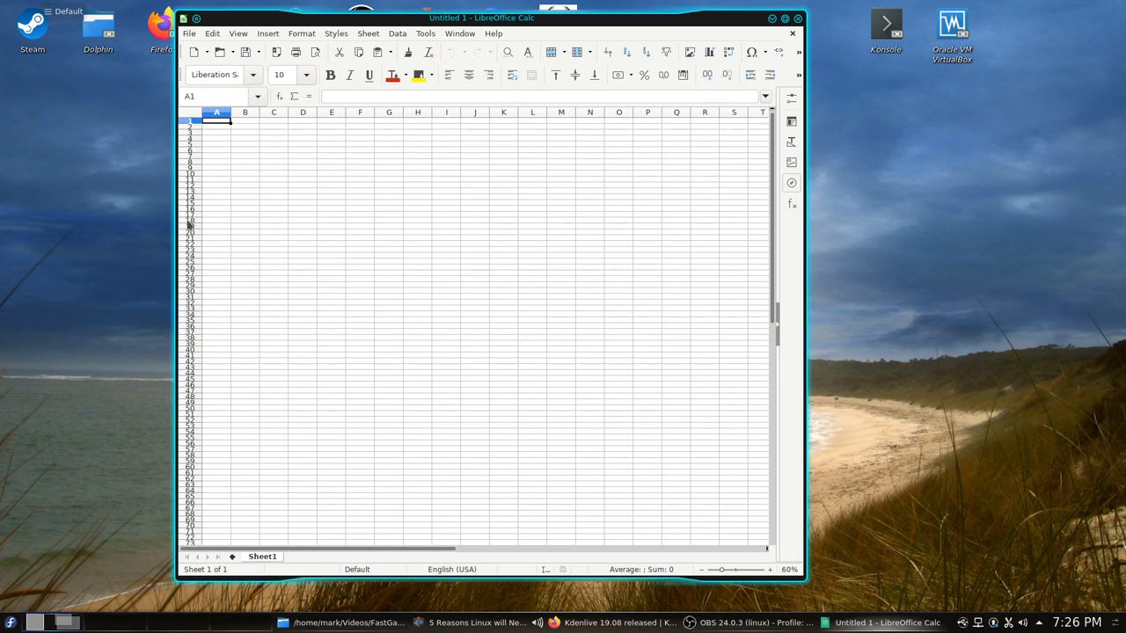
click(192, 34)
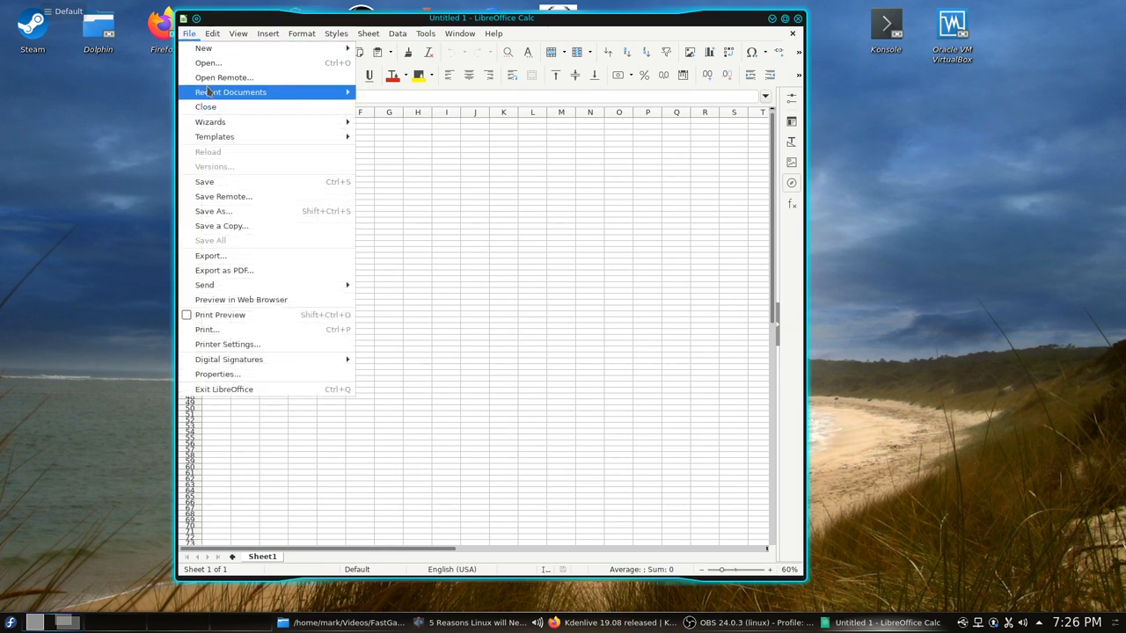
click(232, 91)
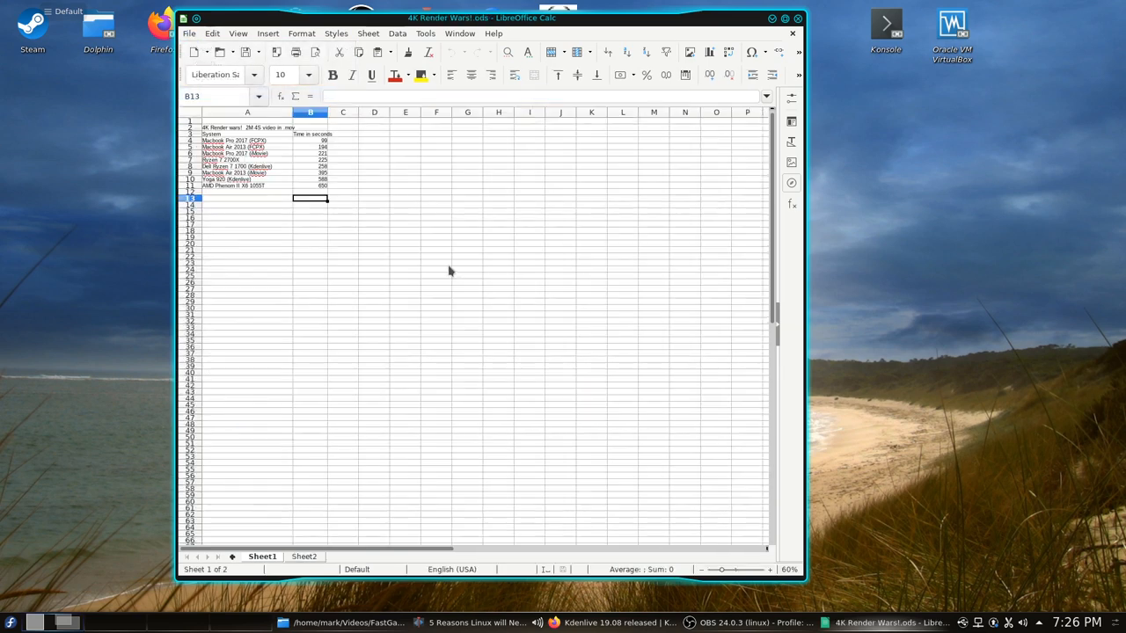
click(189, 34)
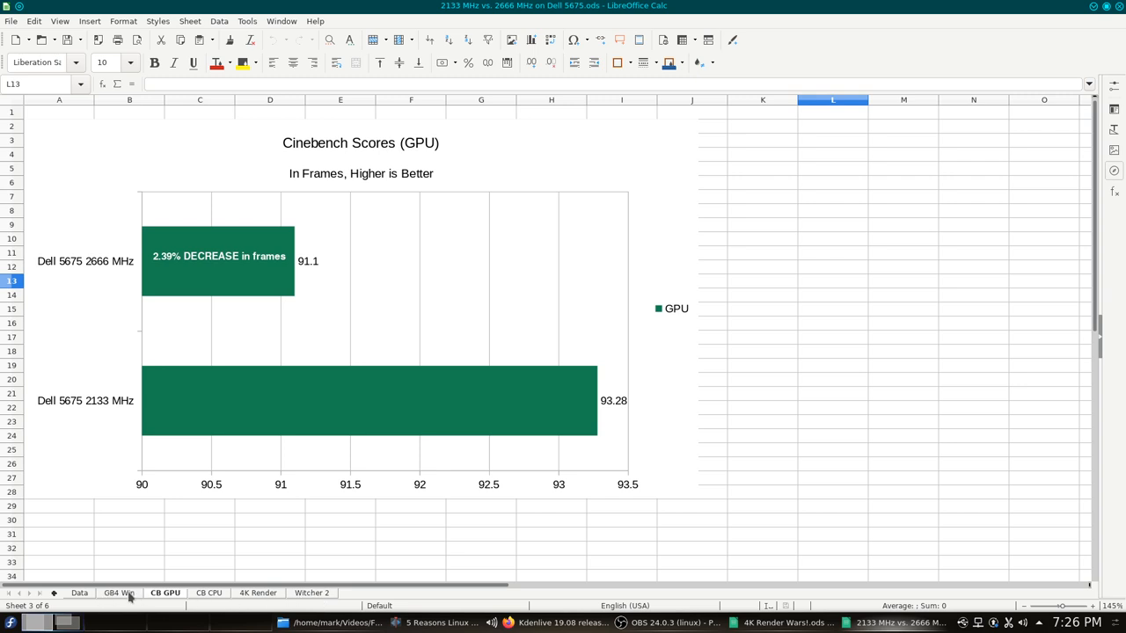
View the Data sheet, then the GB4 Win Geekbench 4 scores chart sheet.
click(55, 593)
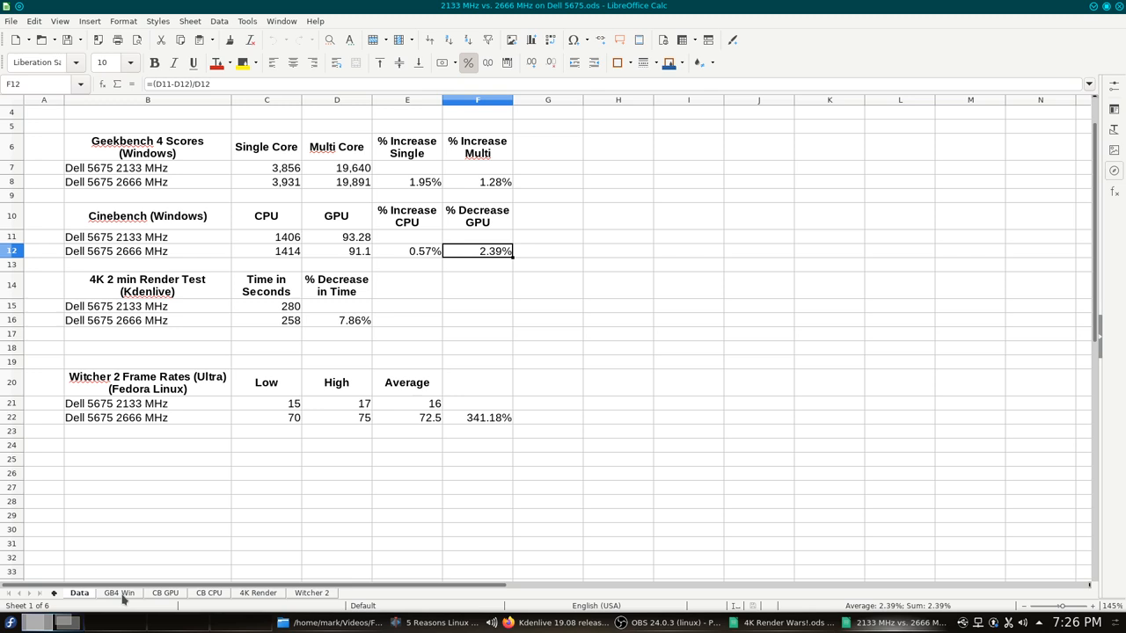
click(121, 594)
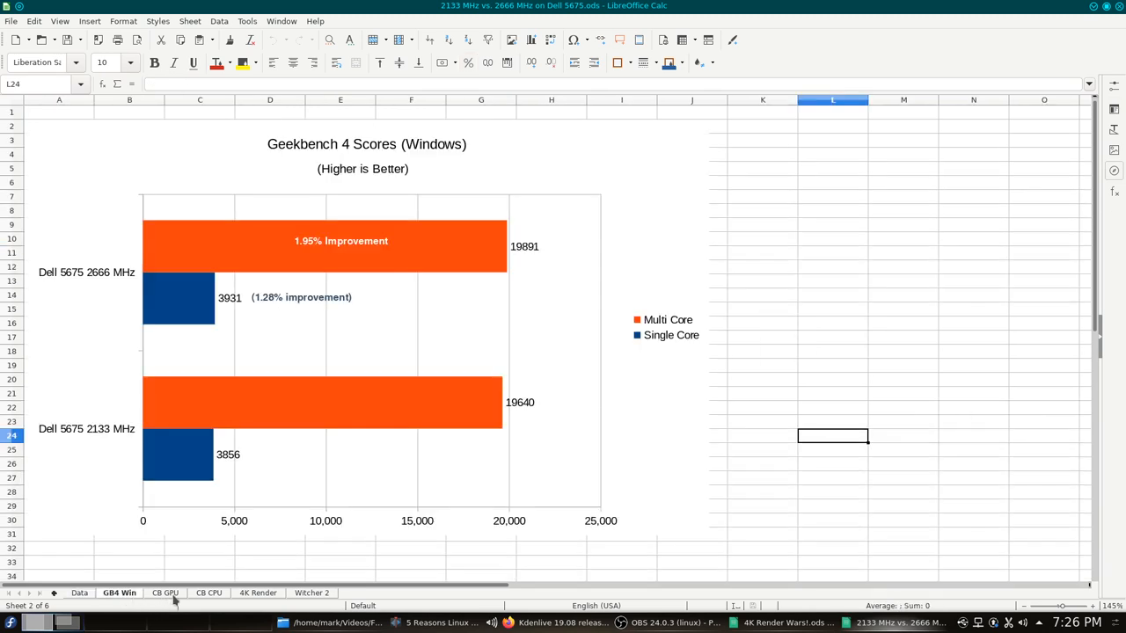